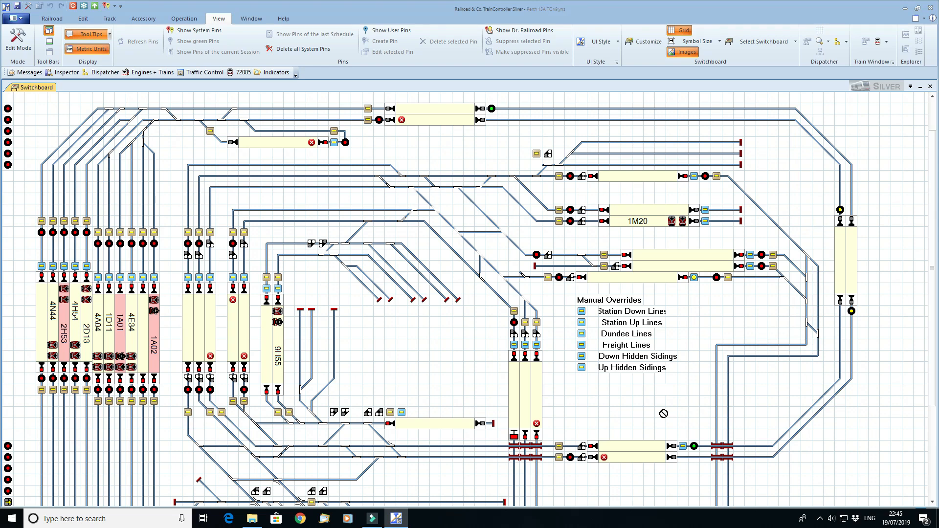
- Show the UH6 signal's Connection settings: LocoNet digital system, address 469
click(250, 19)
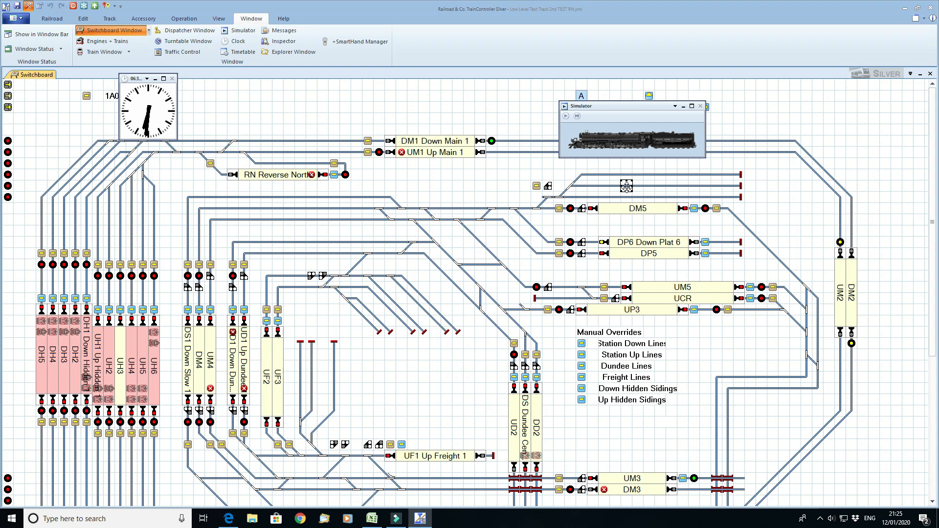
mouse_move(459, 196)
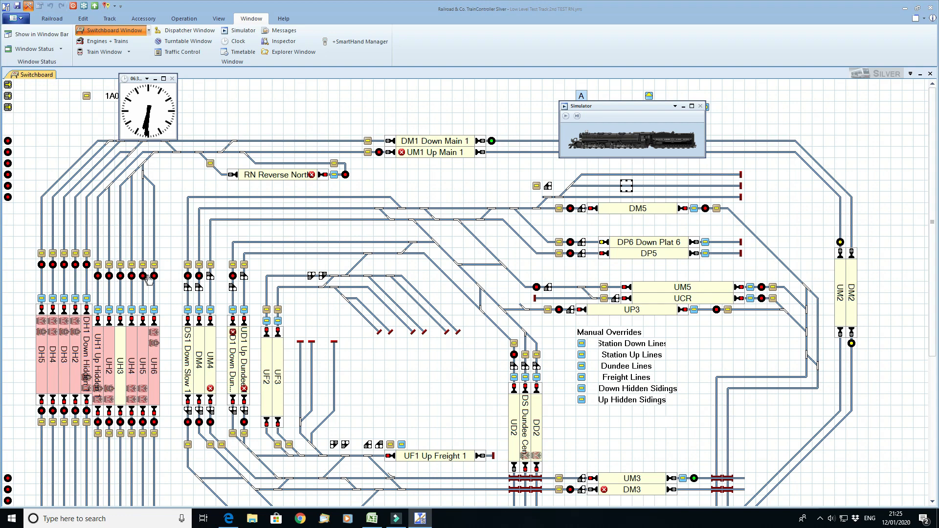
mouse_move(132, 236)
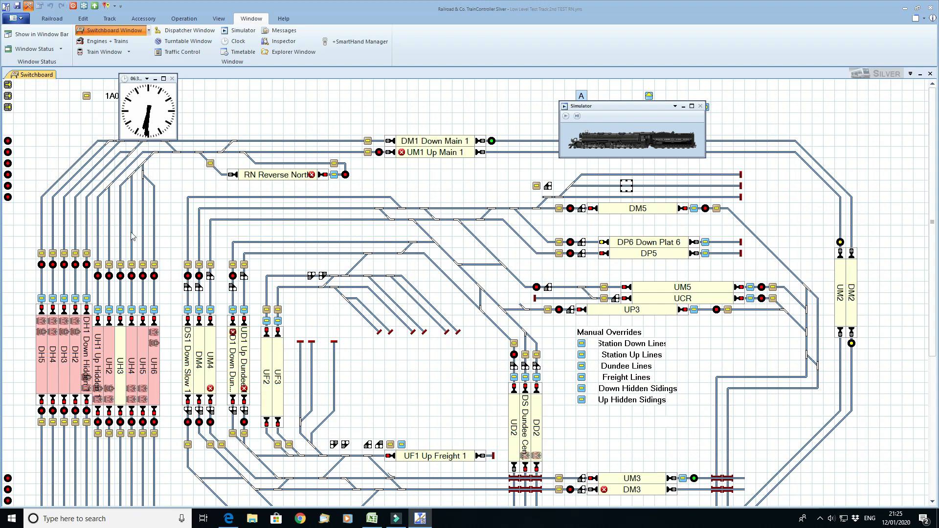
mouse_move(200, 154)
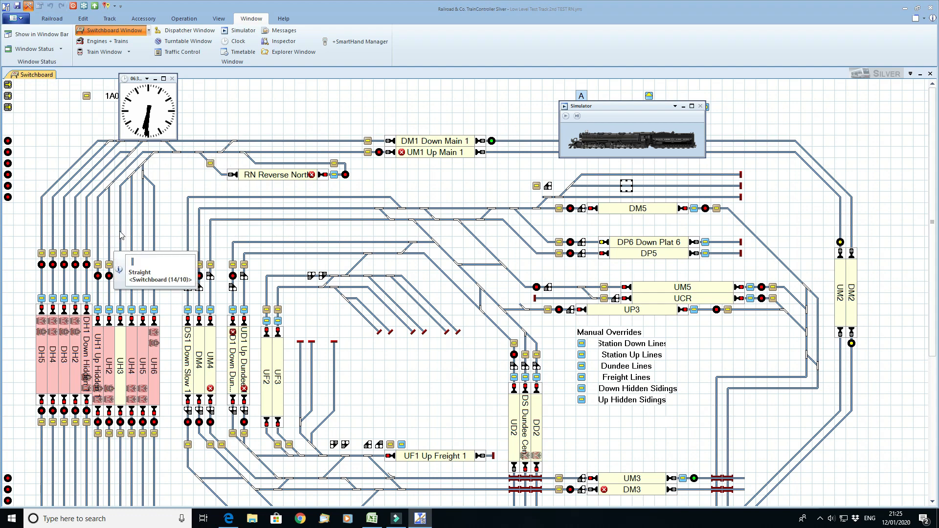
mouse_move(188, 229)
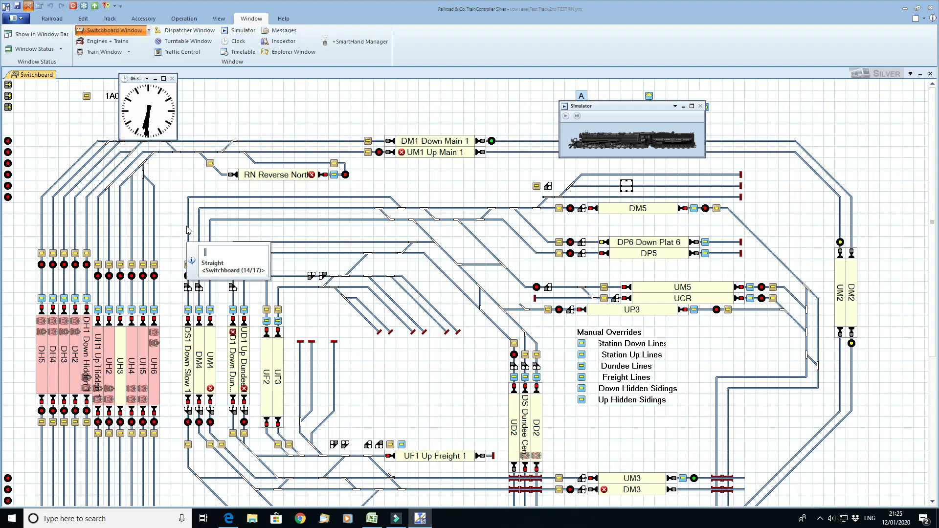
mouse_move(489, 124)
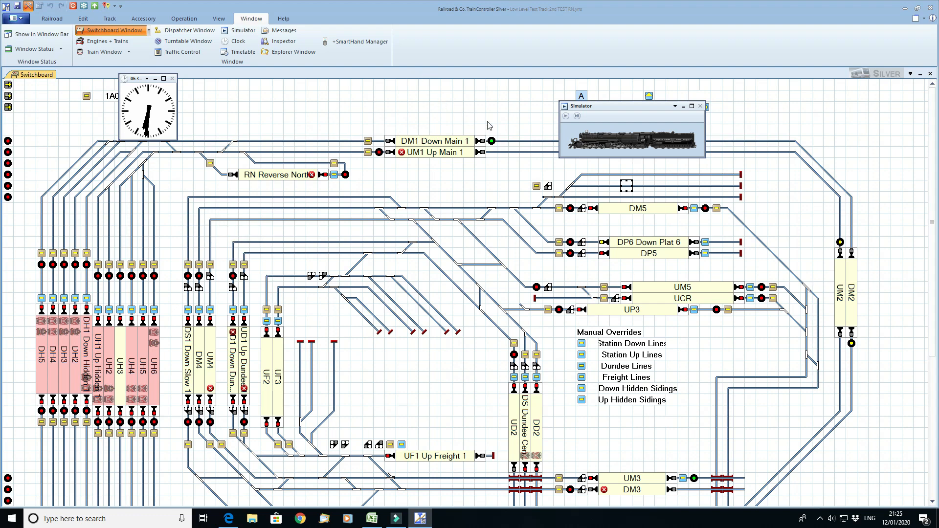
mouse_move(499, 140)
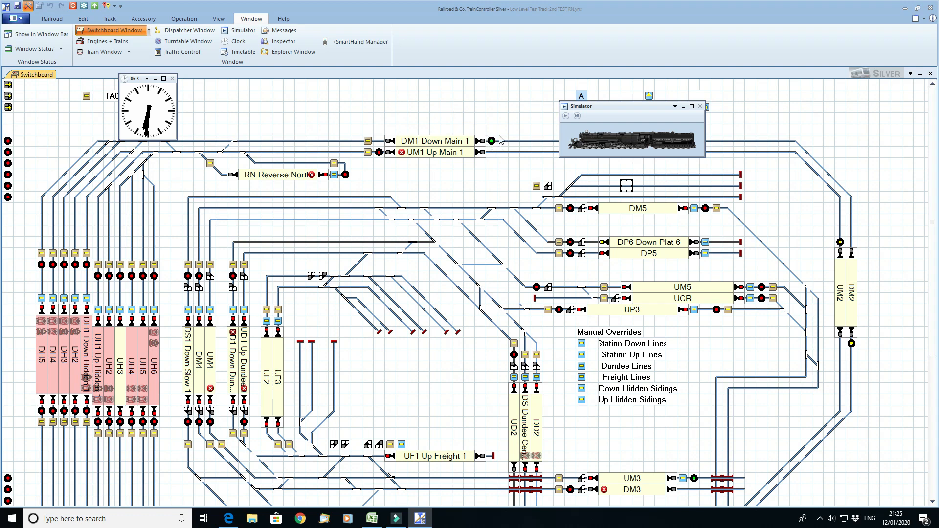
mouse_move(506, 144)
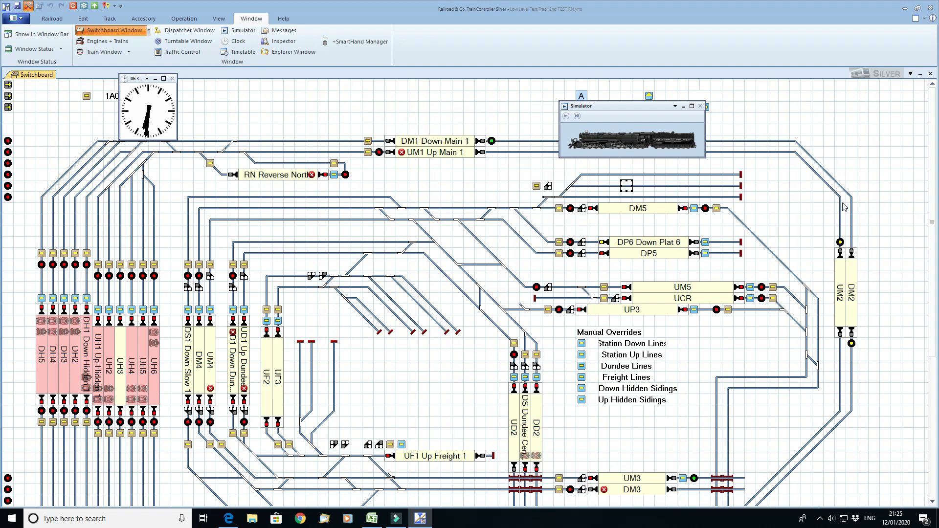
mouse_move(856, 321)
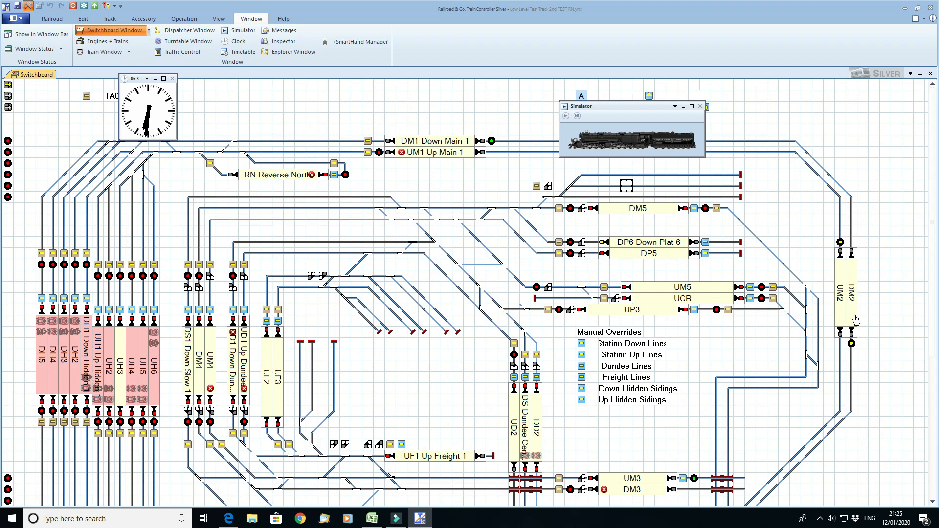
mouse_move(582, 301)
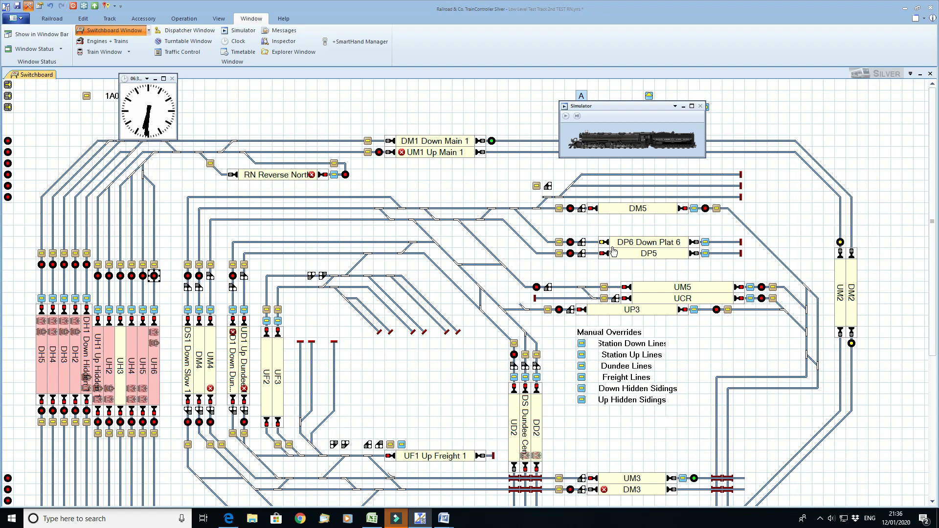
mouse_move(397, 260)
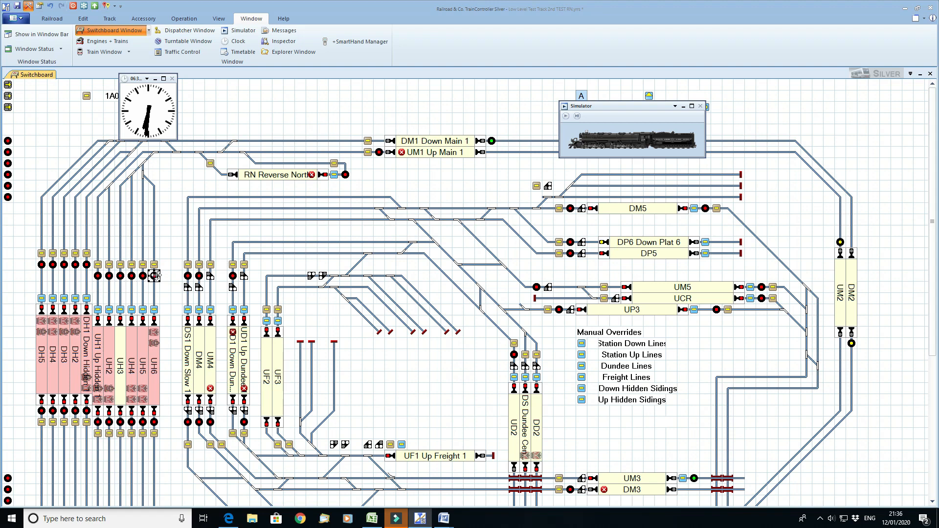
mouse_move(154, 275)
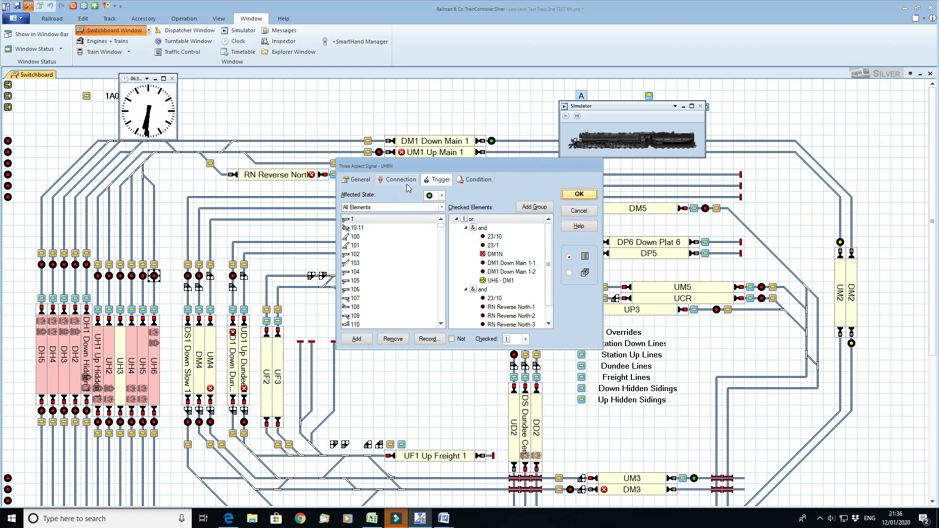
click(399, 179)
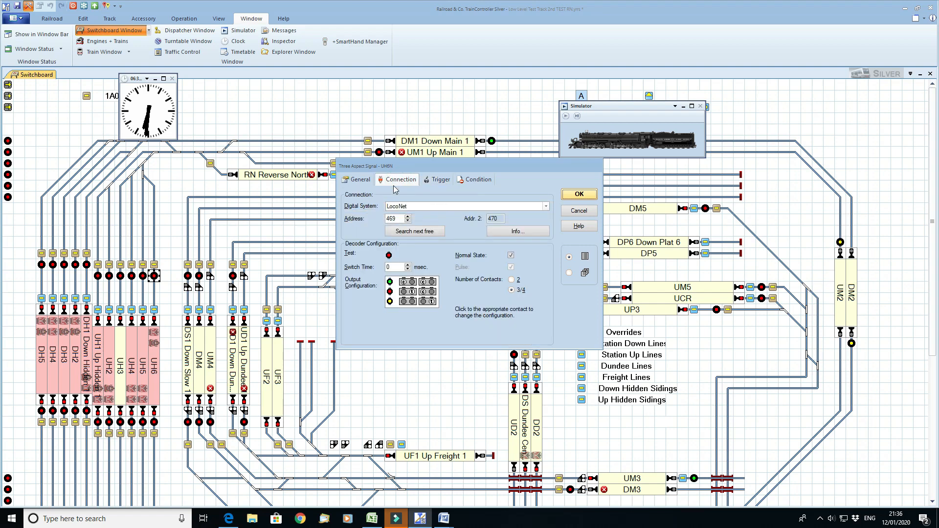
mouse_move(415, 230)
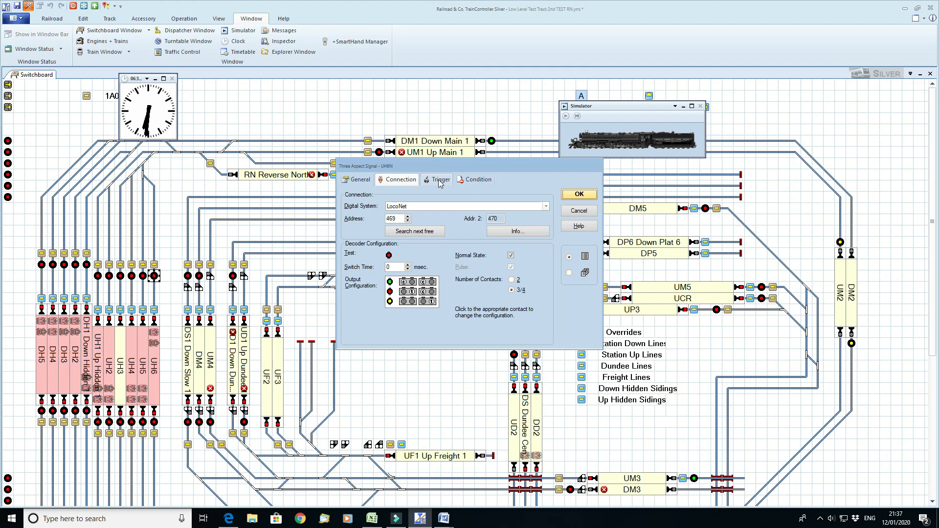
- Show the UH6 signal's trigger conditions listing the checked elements for the green state
click(441, 180)
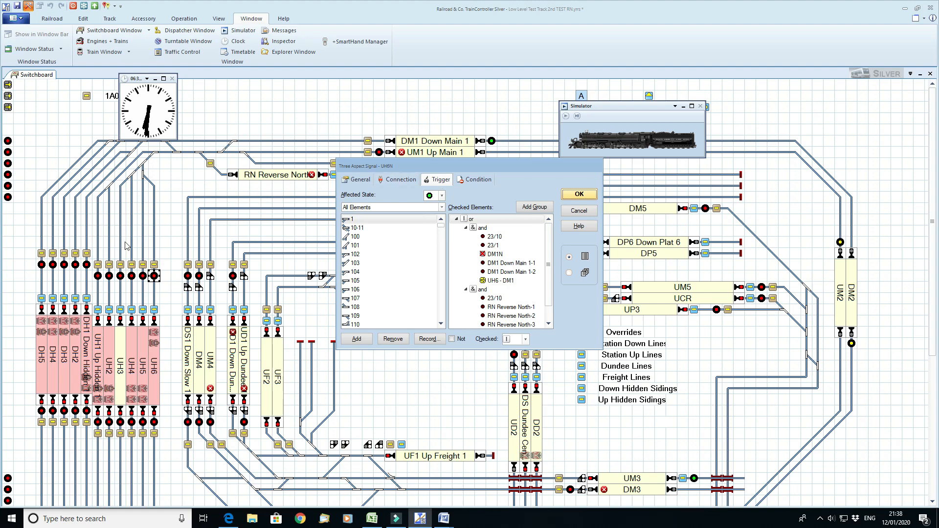
mouse_move(185, 183)
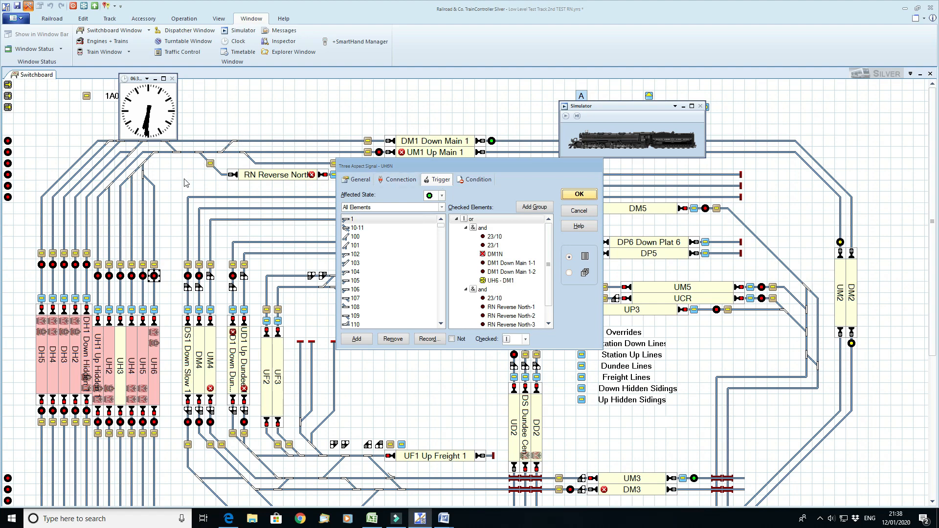
mouse_move(174, 196)
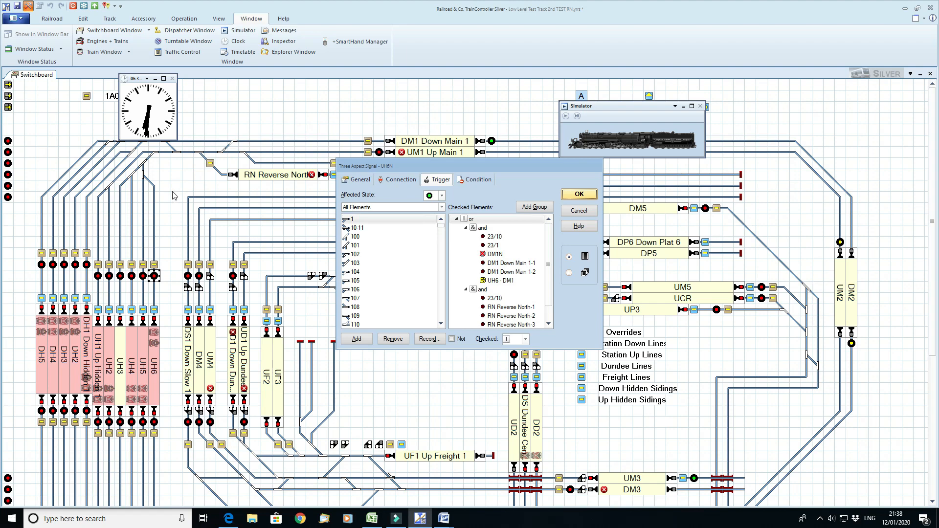
mouse_move(325, 149)
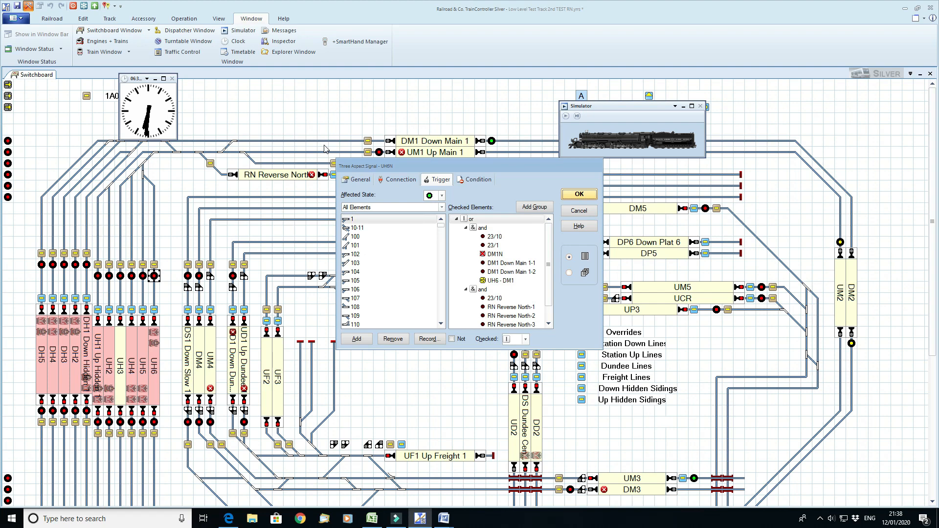
mouse_move(422, 191)
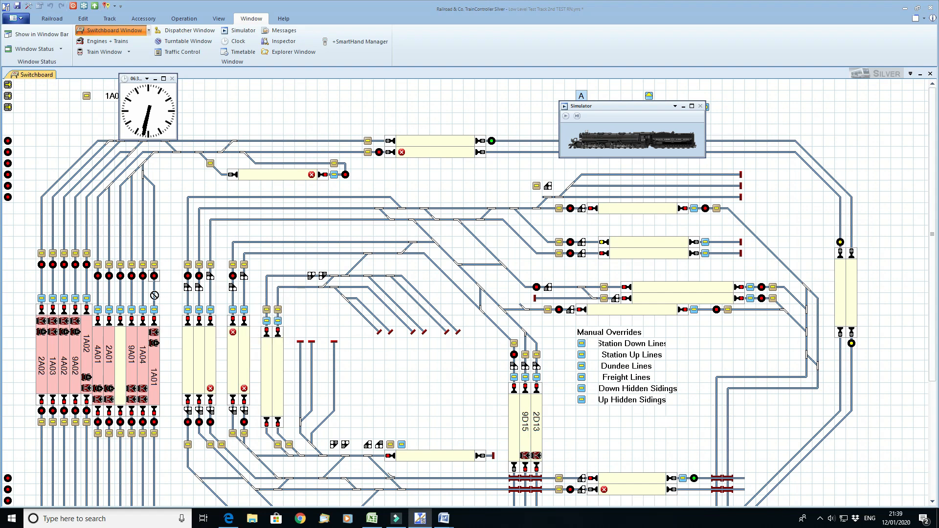
mouse_move(157, 308)
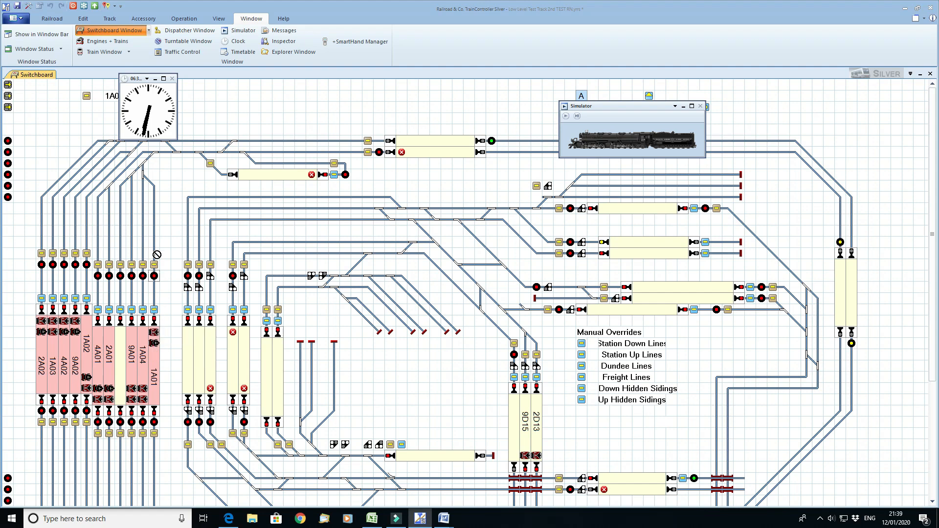
mouse_move(156, 262)
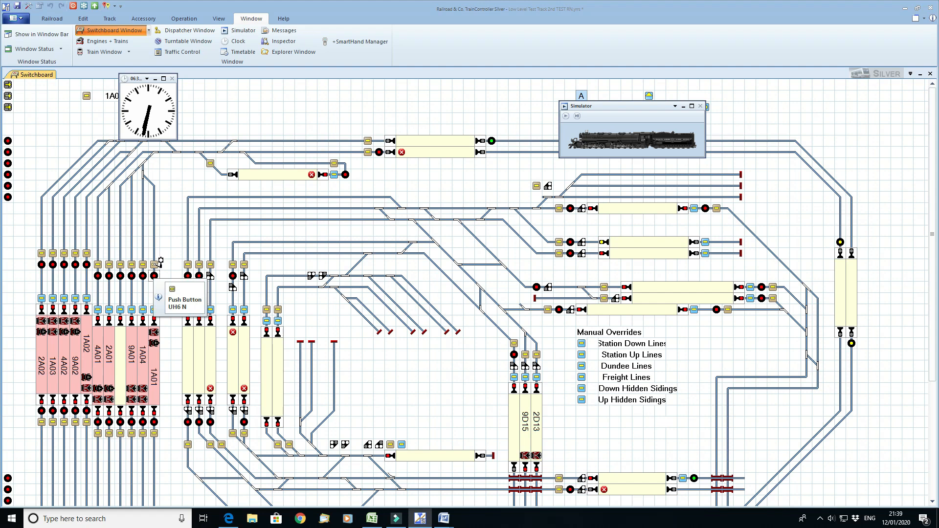
mouse_move(158, 262)
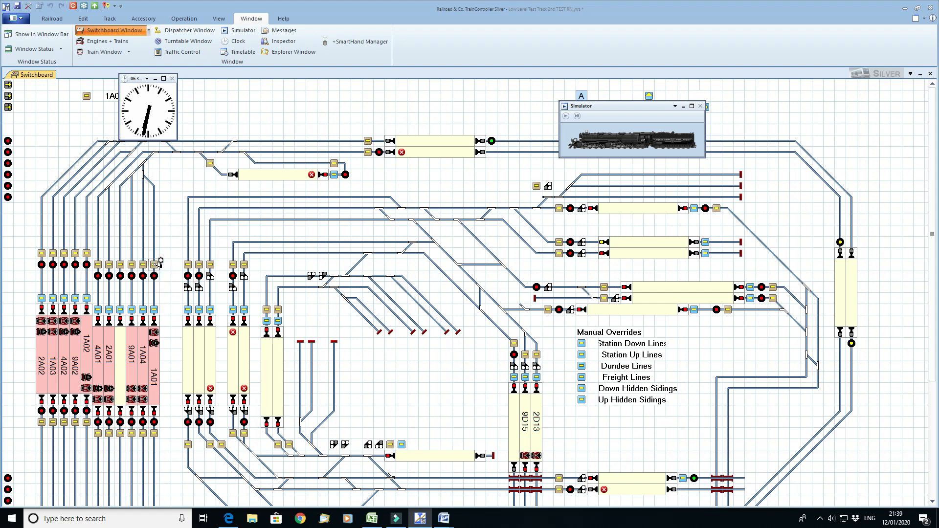
mouse_move(215, 160)
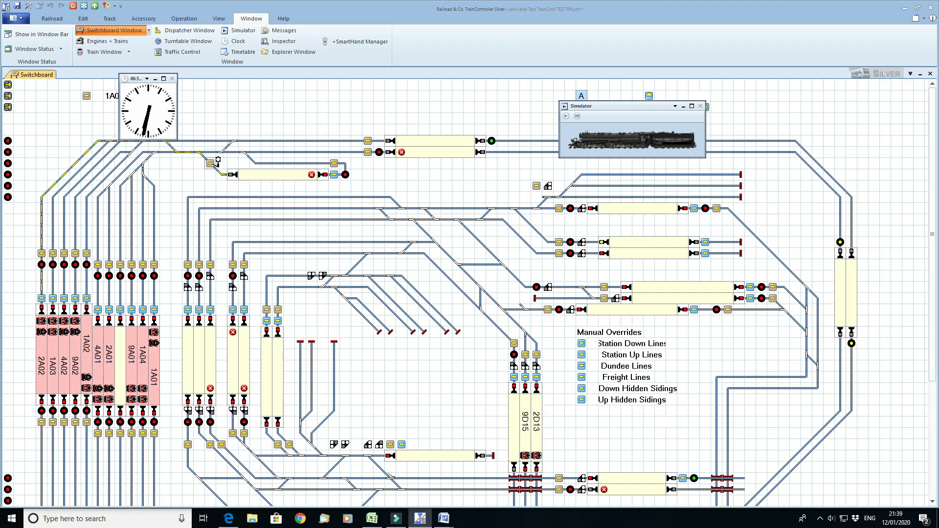
- Start the route from UH6 toward RN Reverse North with the UH6 push button
click(214, 164)
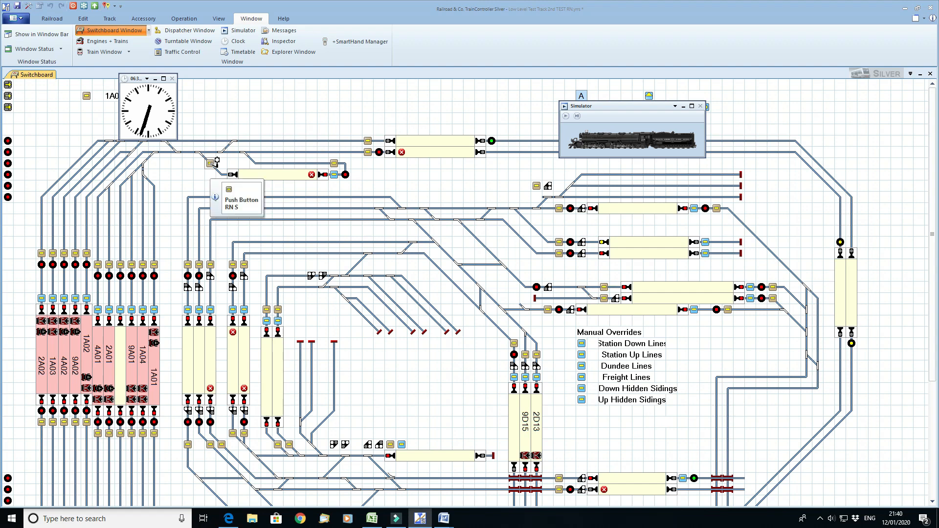
mouse_move(157, 262)
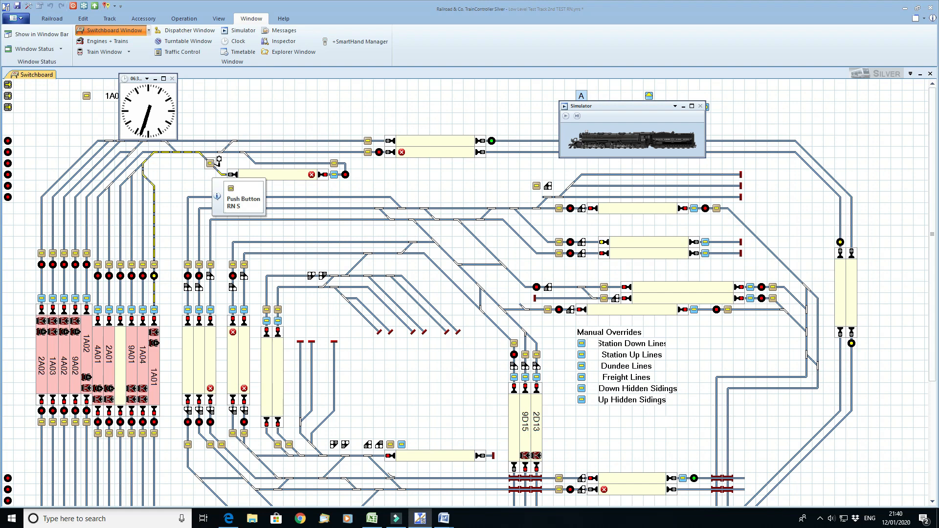
mouse_move(169, 174)
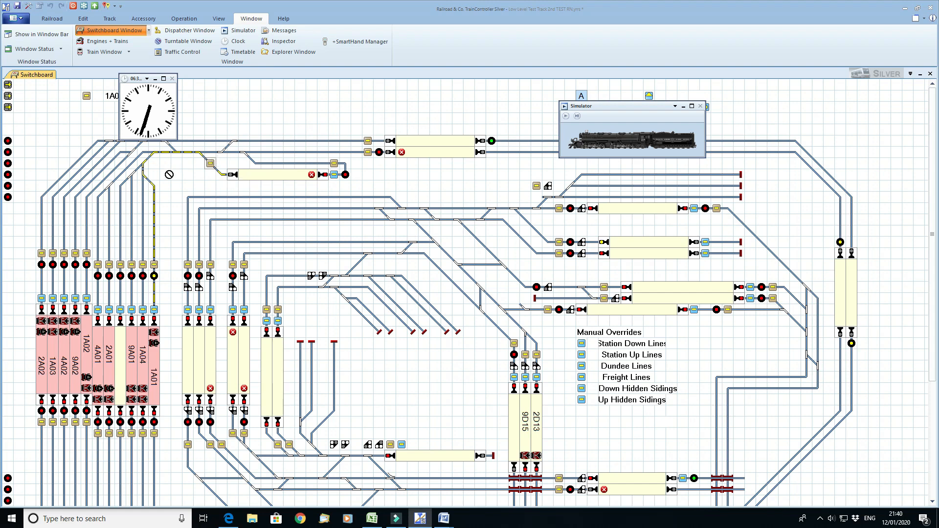
mouse_move(151, 212)
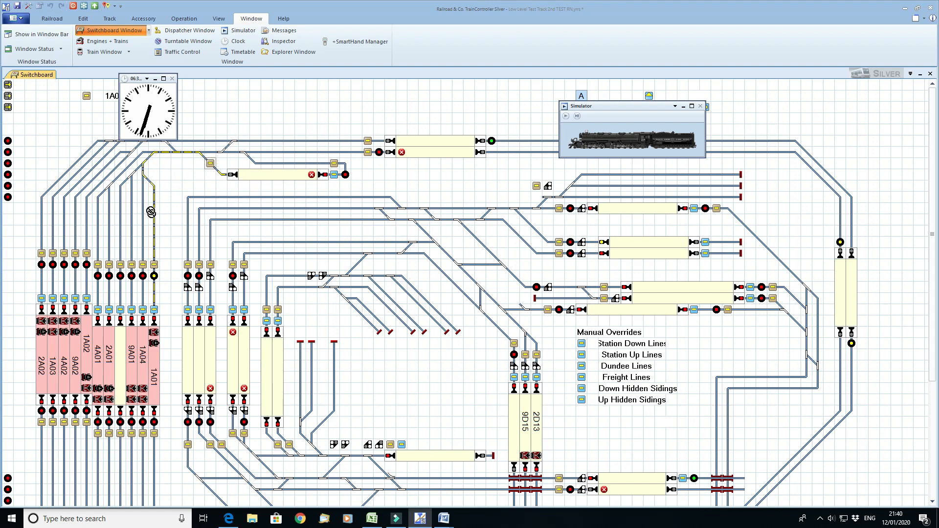
mouse_move(154, 268)
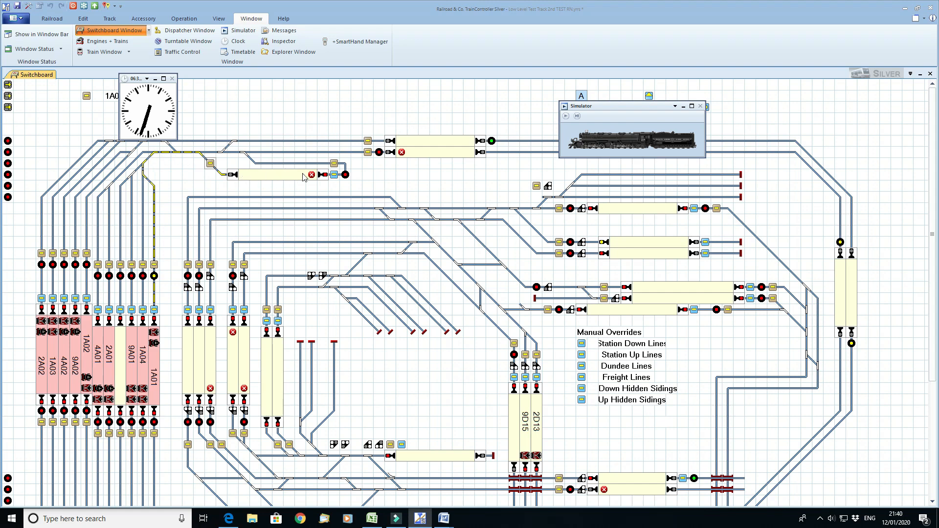
mouse_move(146, 345)
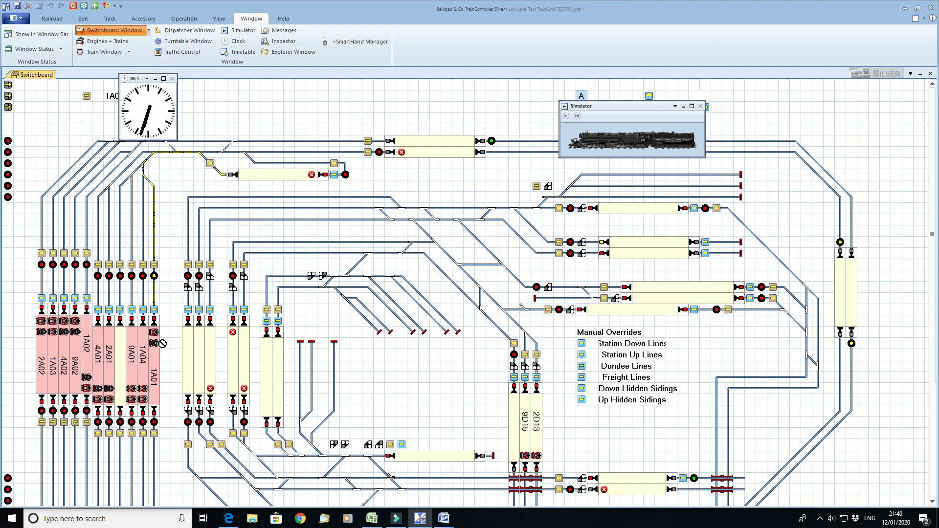
mouse_move(159, 268)
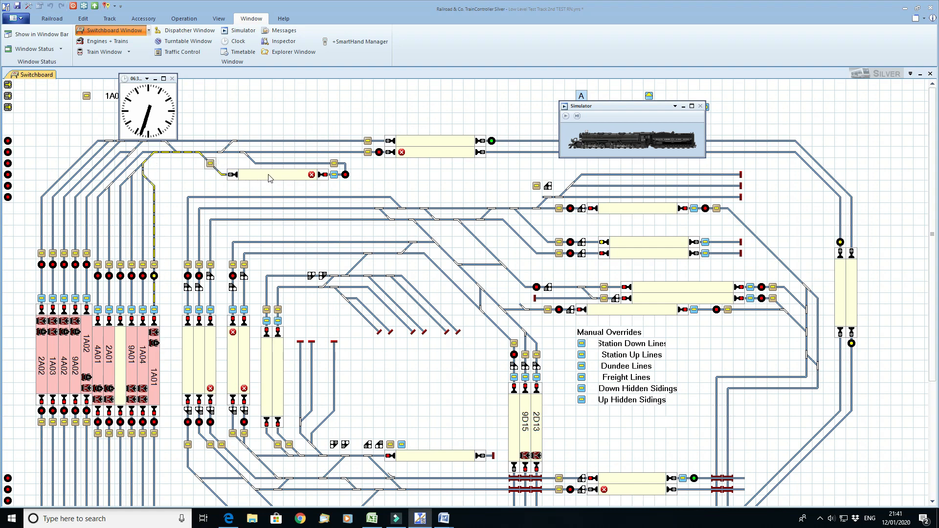
mouse_move(347, 174)
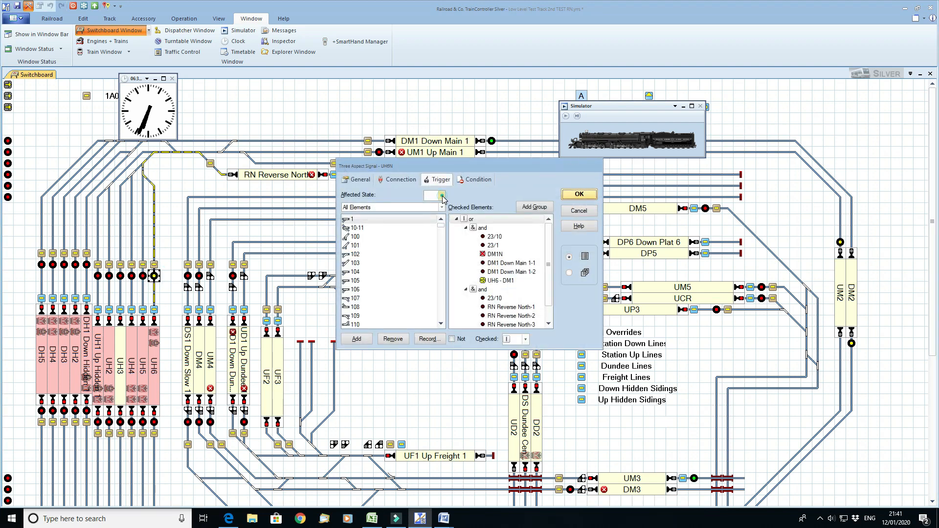
- Select go/green as the signal state that UH6N's trigger conditions affect
click(443, 196)
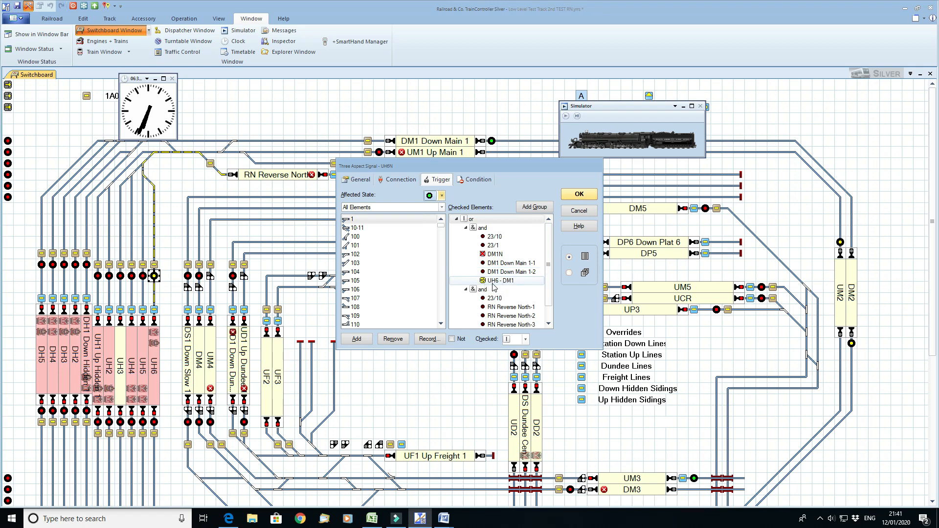
mouse_move(492, 288)
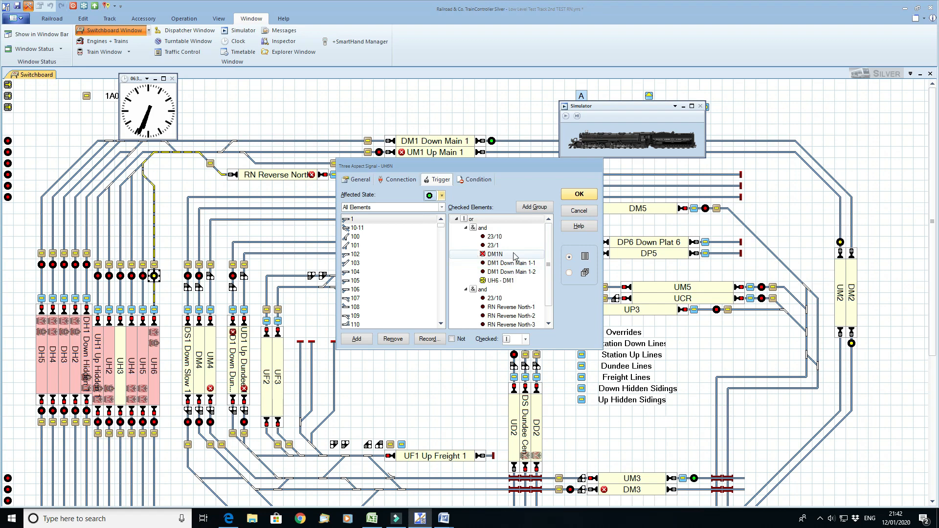
mouse_move(511, 256)
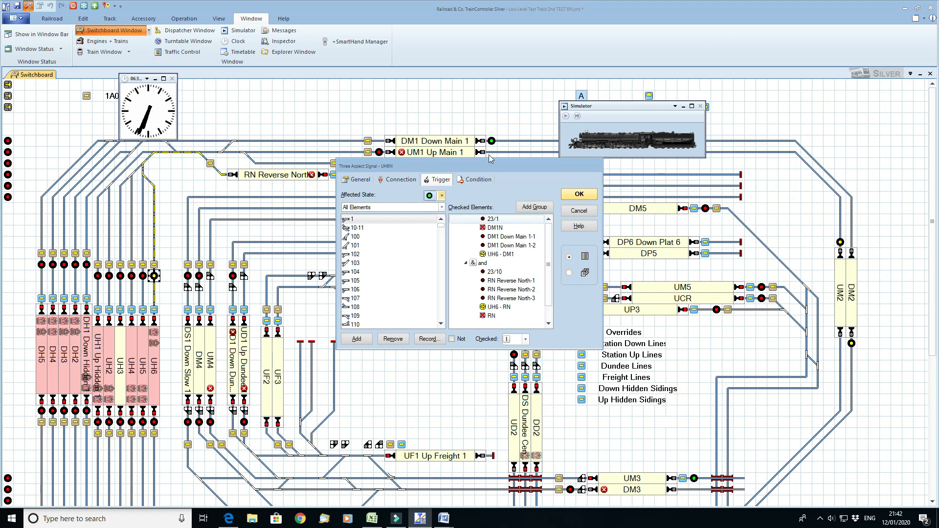
- Switch UH6N's trigger to the slow/yellow state, showing its DM1 and RN condition groups
click(441, 196)
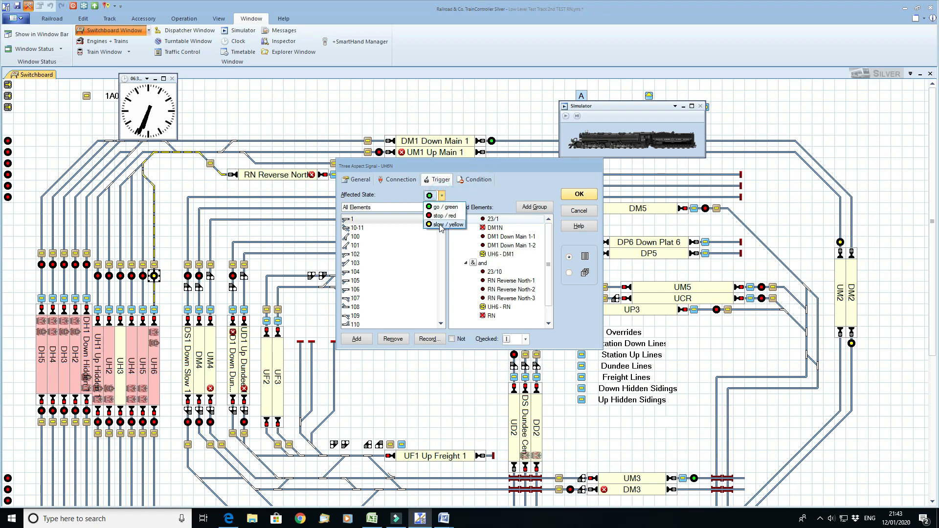
click(442, 222)
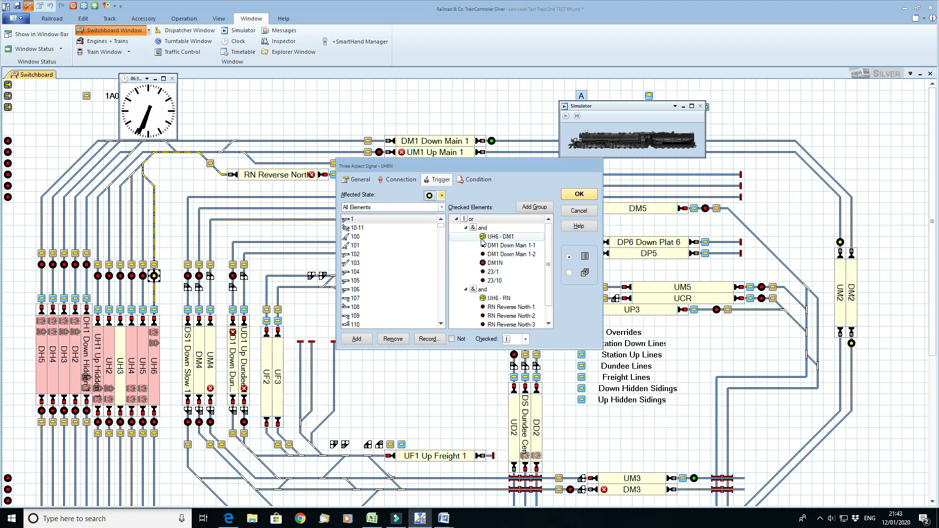
mouse_move(516, 241)
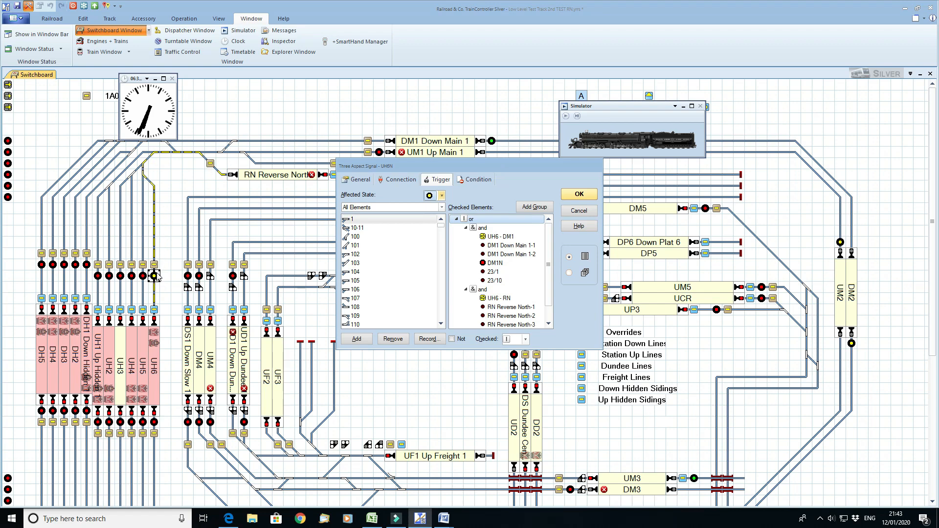
mouse_move(406, 139)
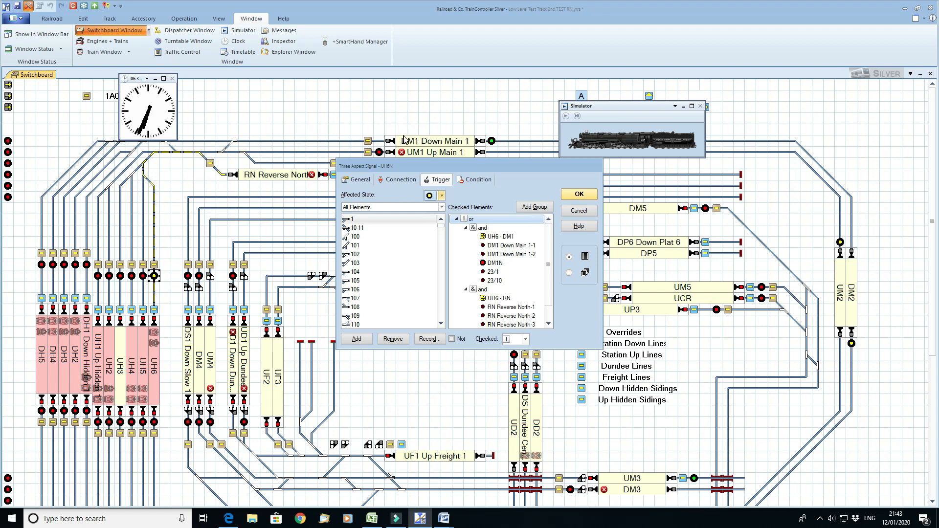
mouse_move(157, 196)
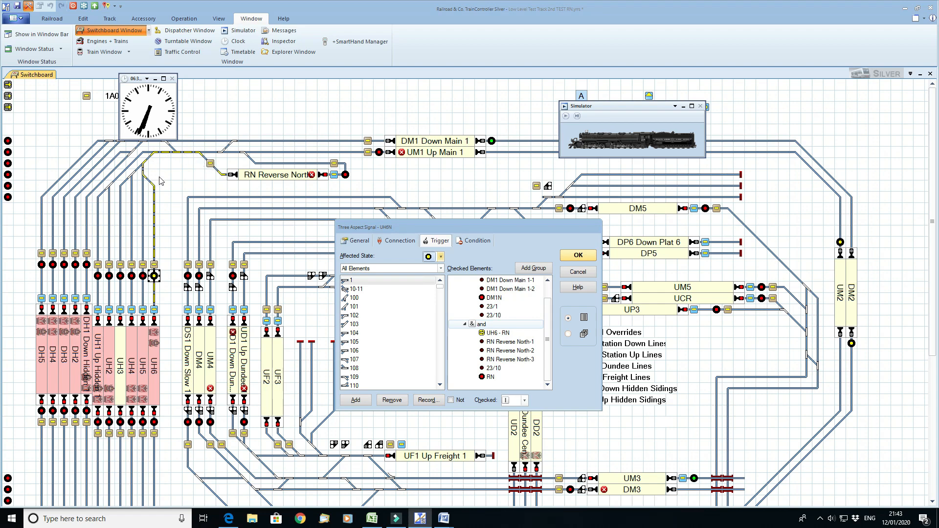
mouse_move(220, 188)
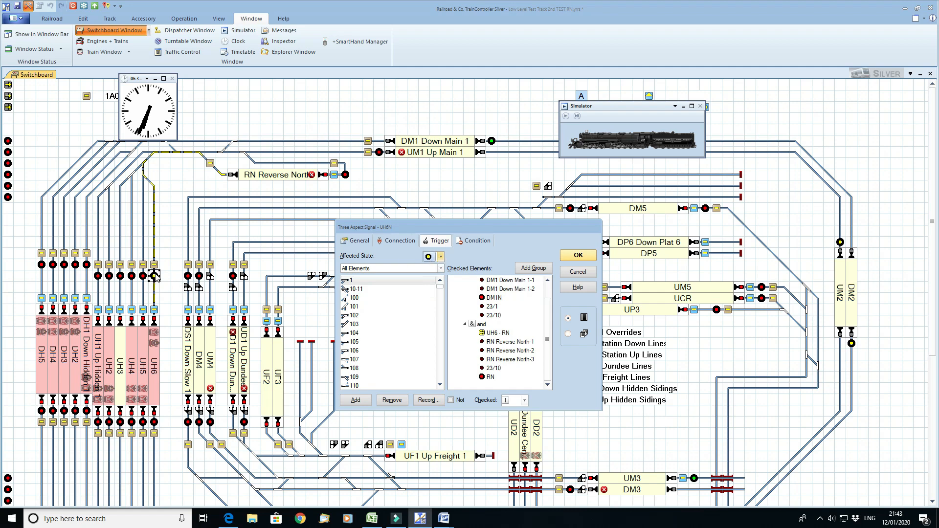
mouse_move(558, 254)
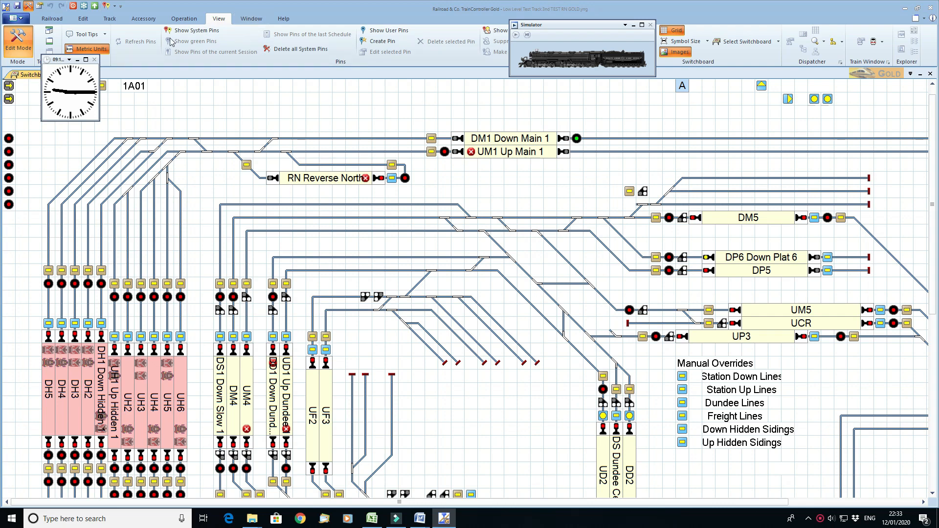
mouse_move(262, 49)
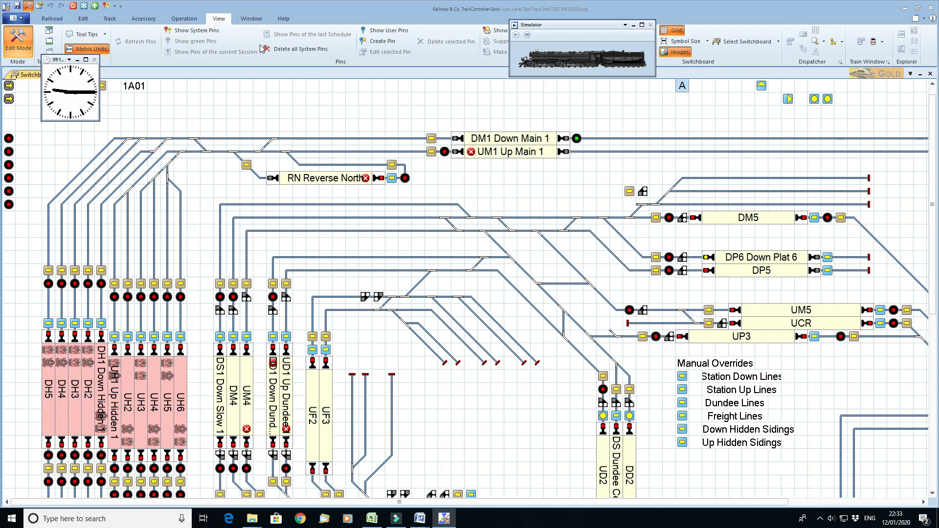
- Show the dispatcher window with the schedule list beside the Gold layout
click(251, 19)
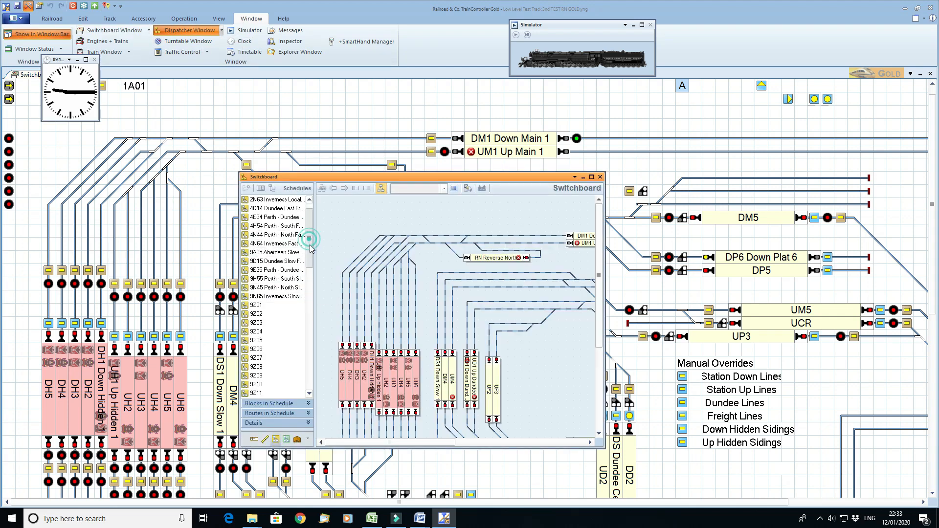
- Bring up the properties of the TEST LL 1A01 schedule from the list
scroll(down, 3)
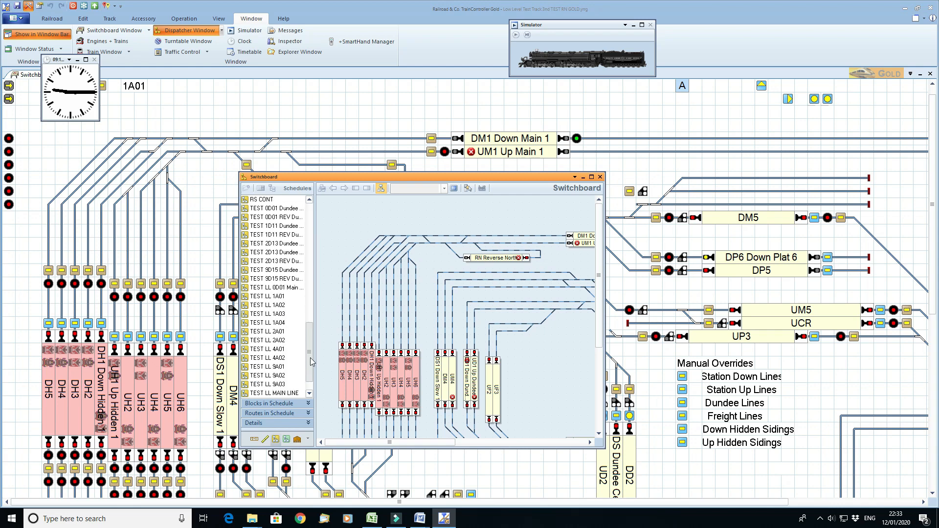
click(273, 305)
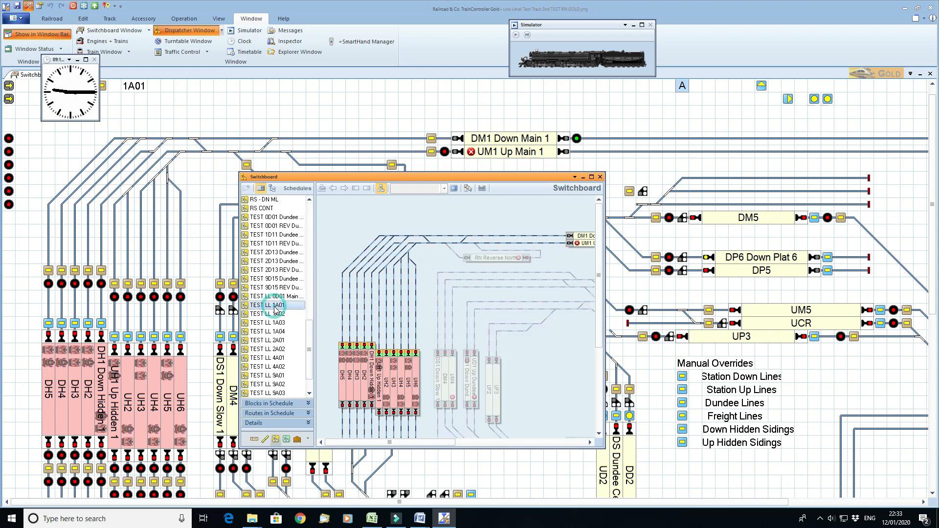
double_click(275, 305)
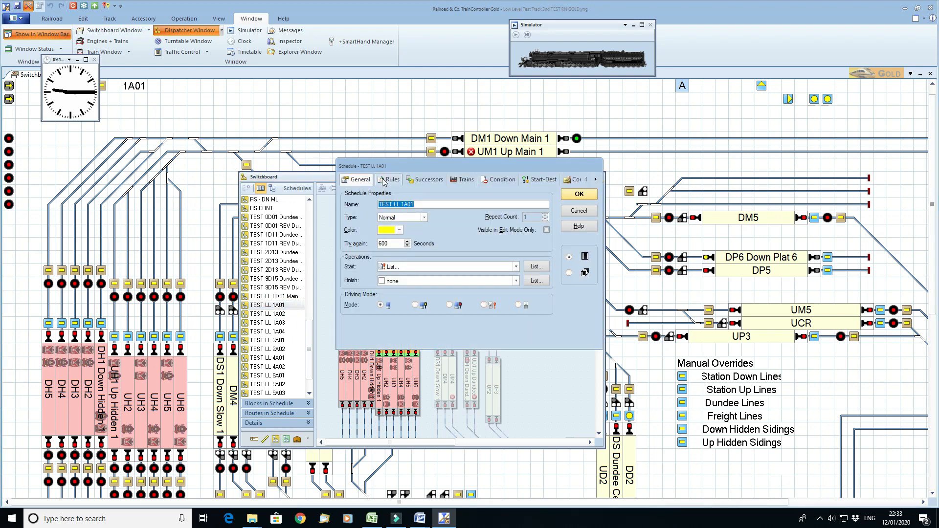
- Confirm the schedule's Start Delay rule is 9 seconds on the Rules page, then close it
click(390, 179)
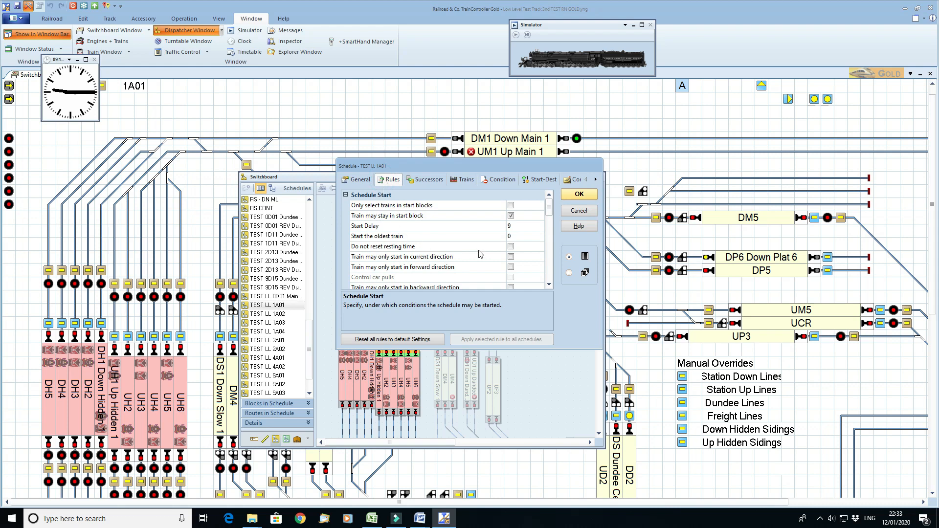
mouse_move(499, 242)
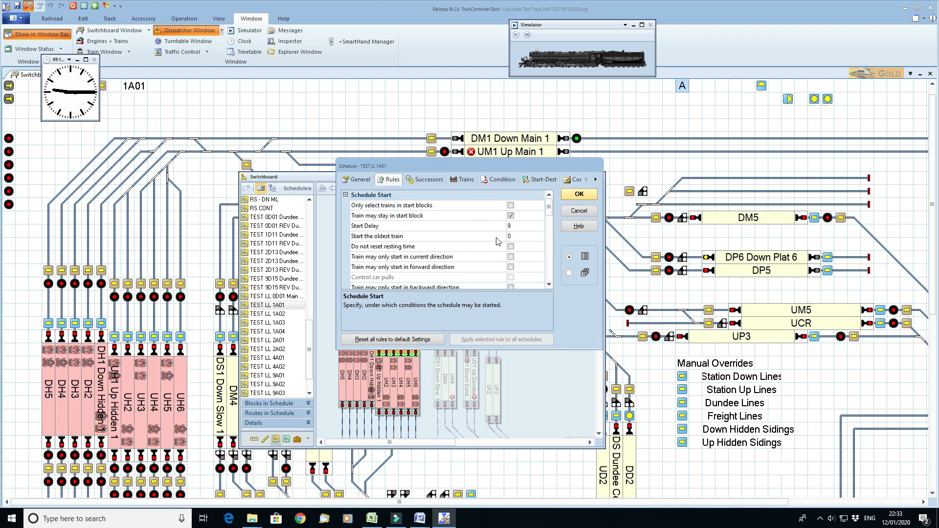
mouse_move(367, 230)
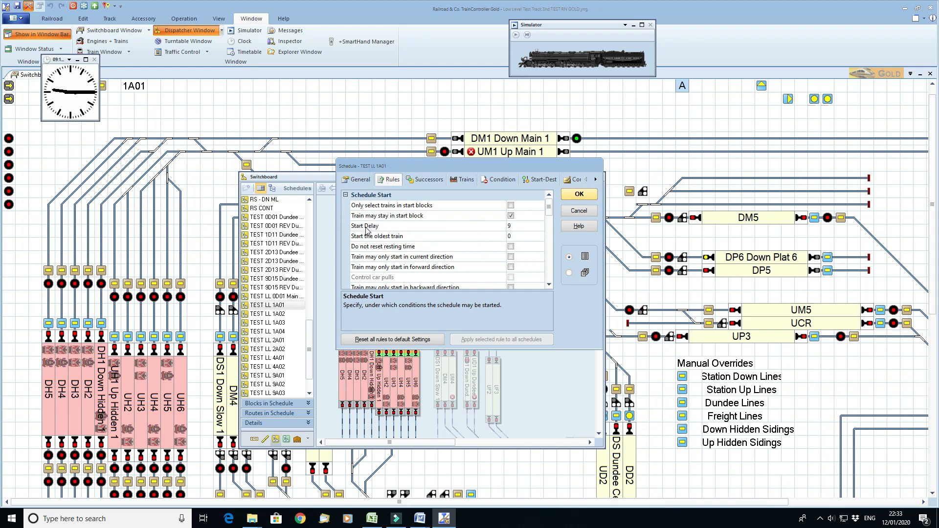
mouse_move(502, 230)
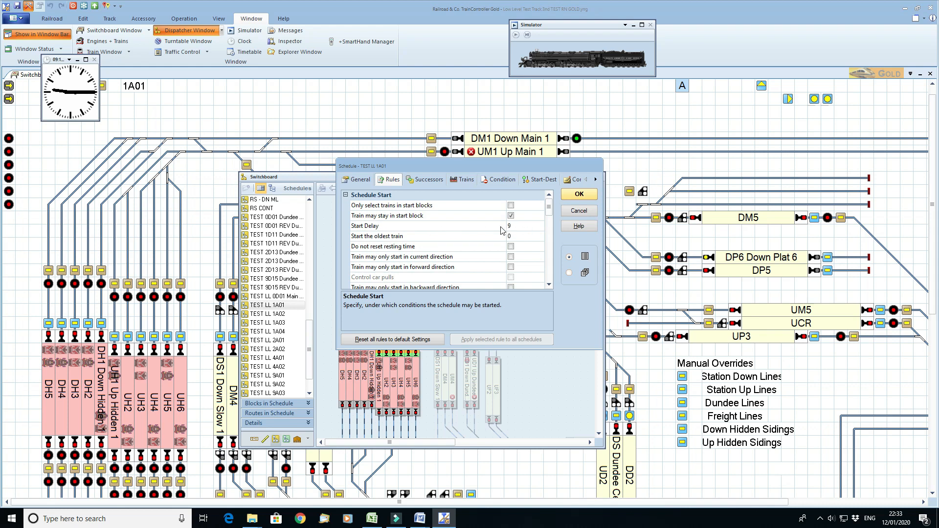
click(428, 226)
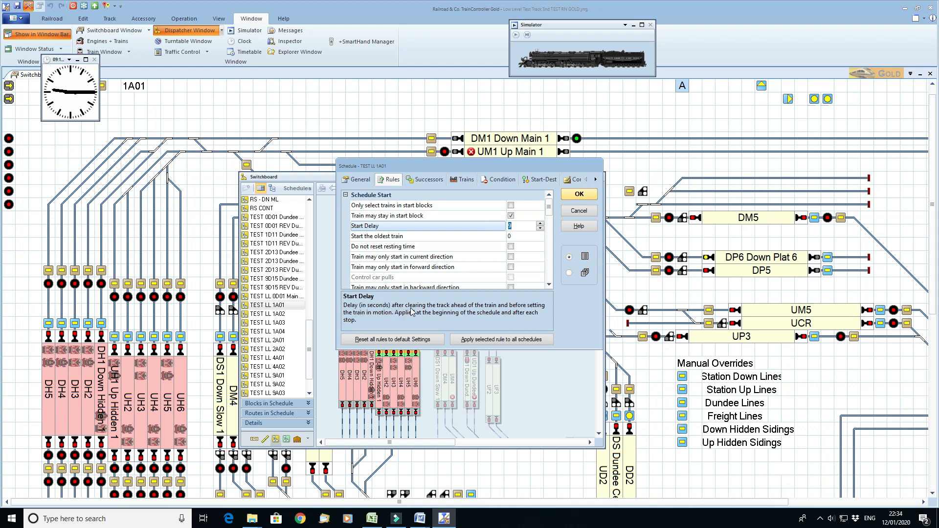
mouse_move(508, 314)
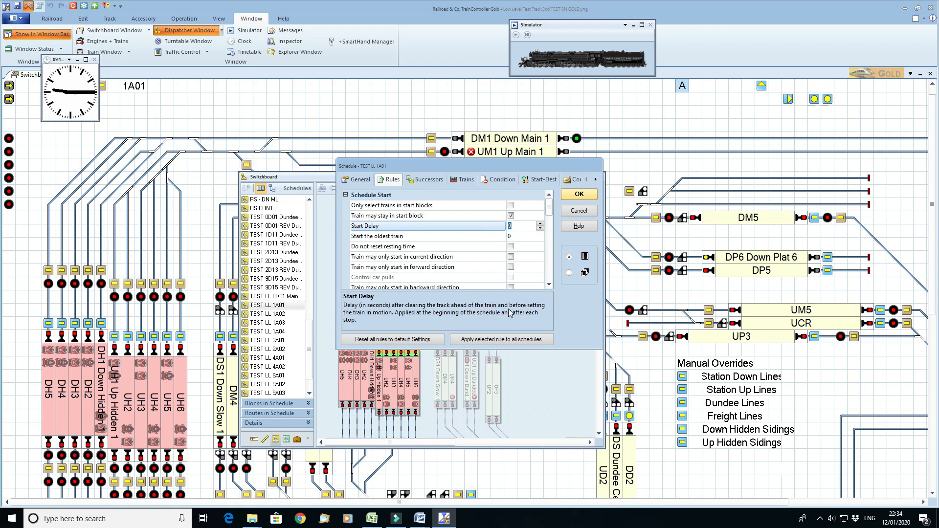
mouse_move(502, 313)
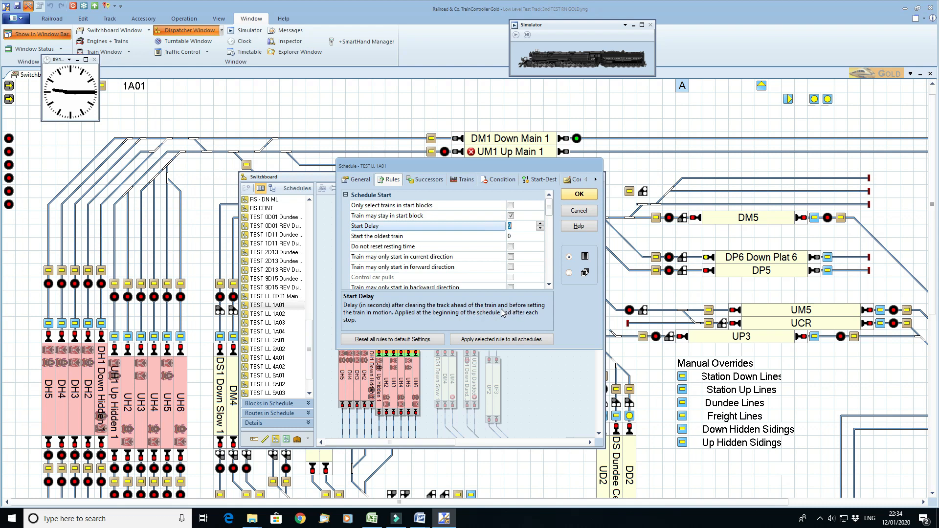
mouse_move(410, 313)
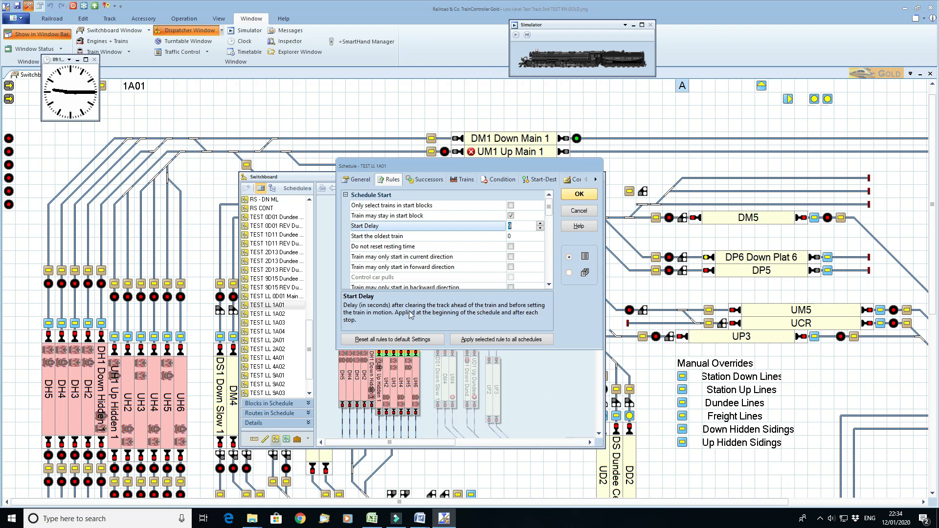
mouse_move(386, 324)
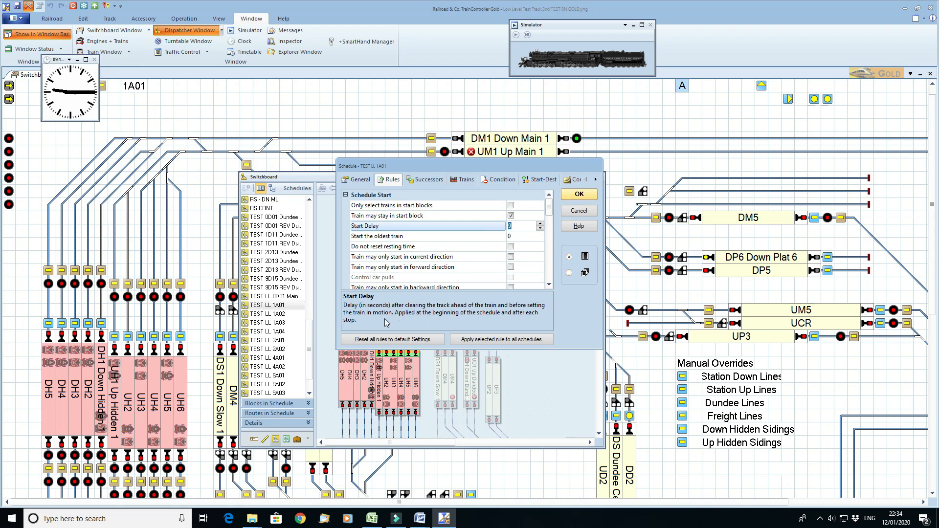
mouse_move(529, 322)
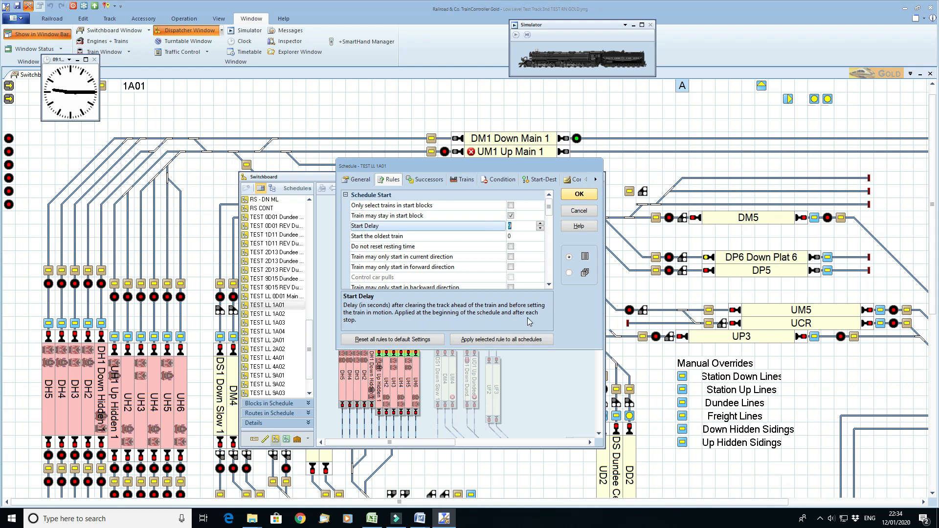
mouse_move(430, 328)
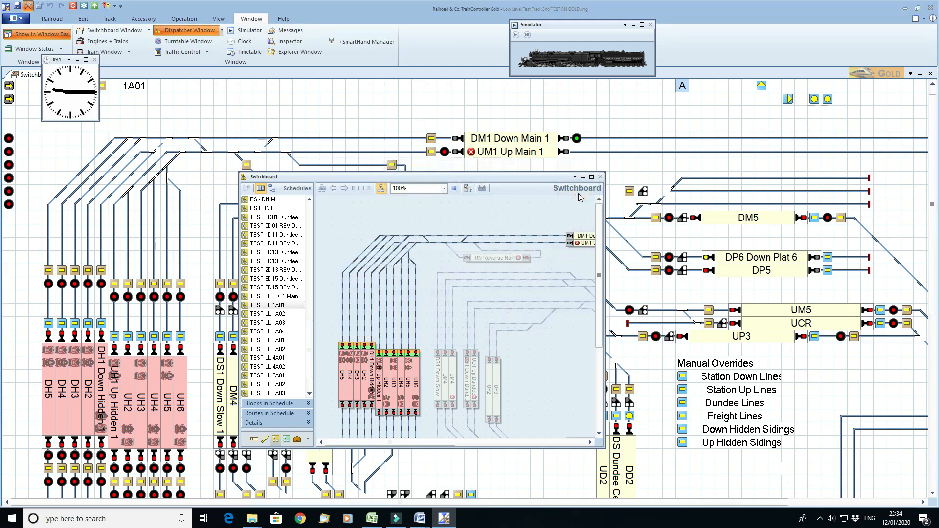
scroll(up, 3)
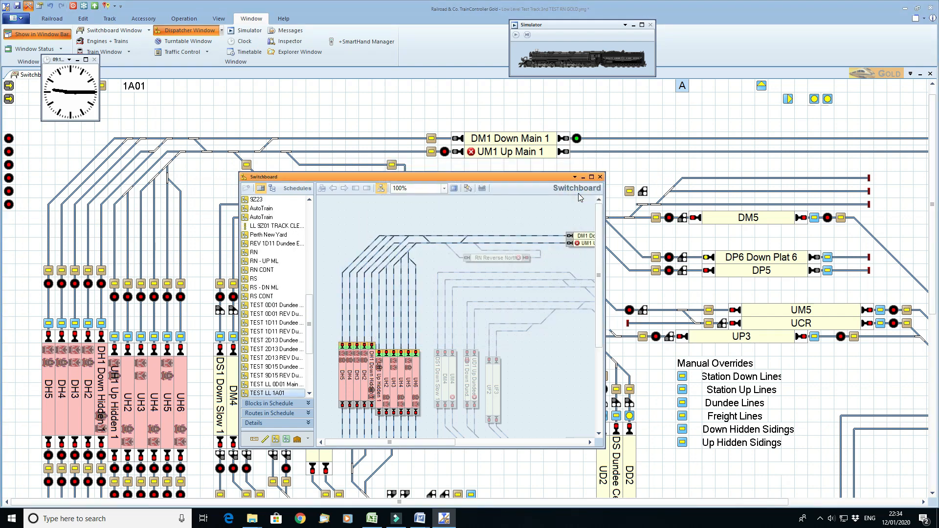